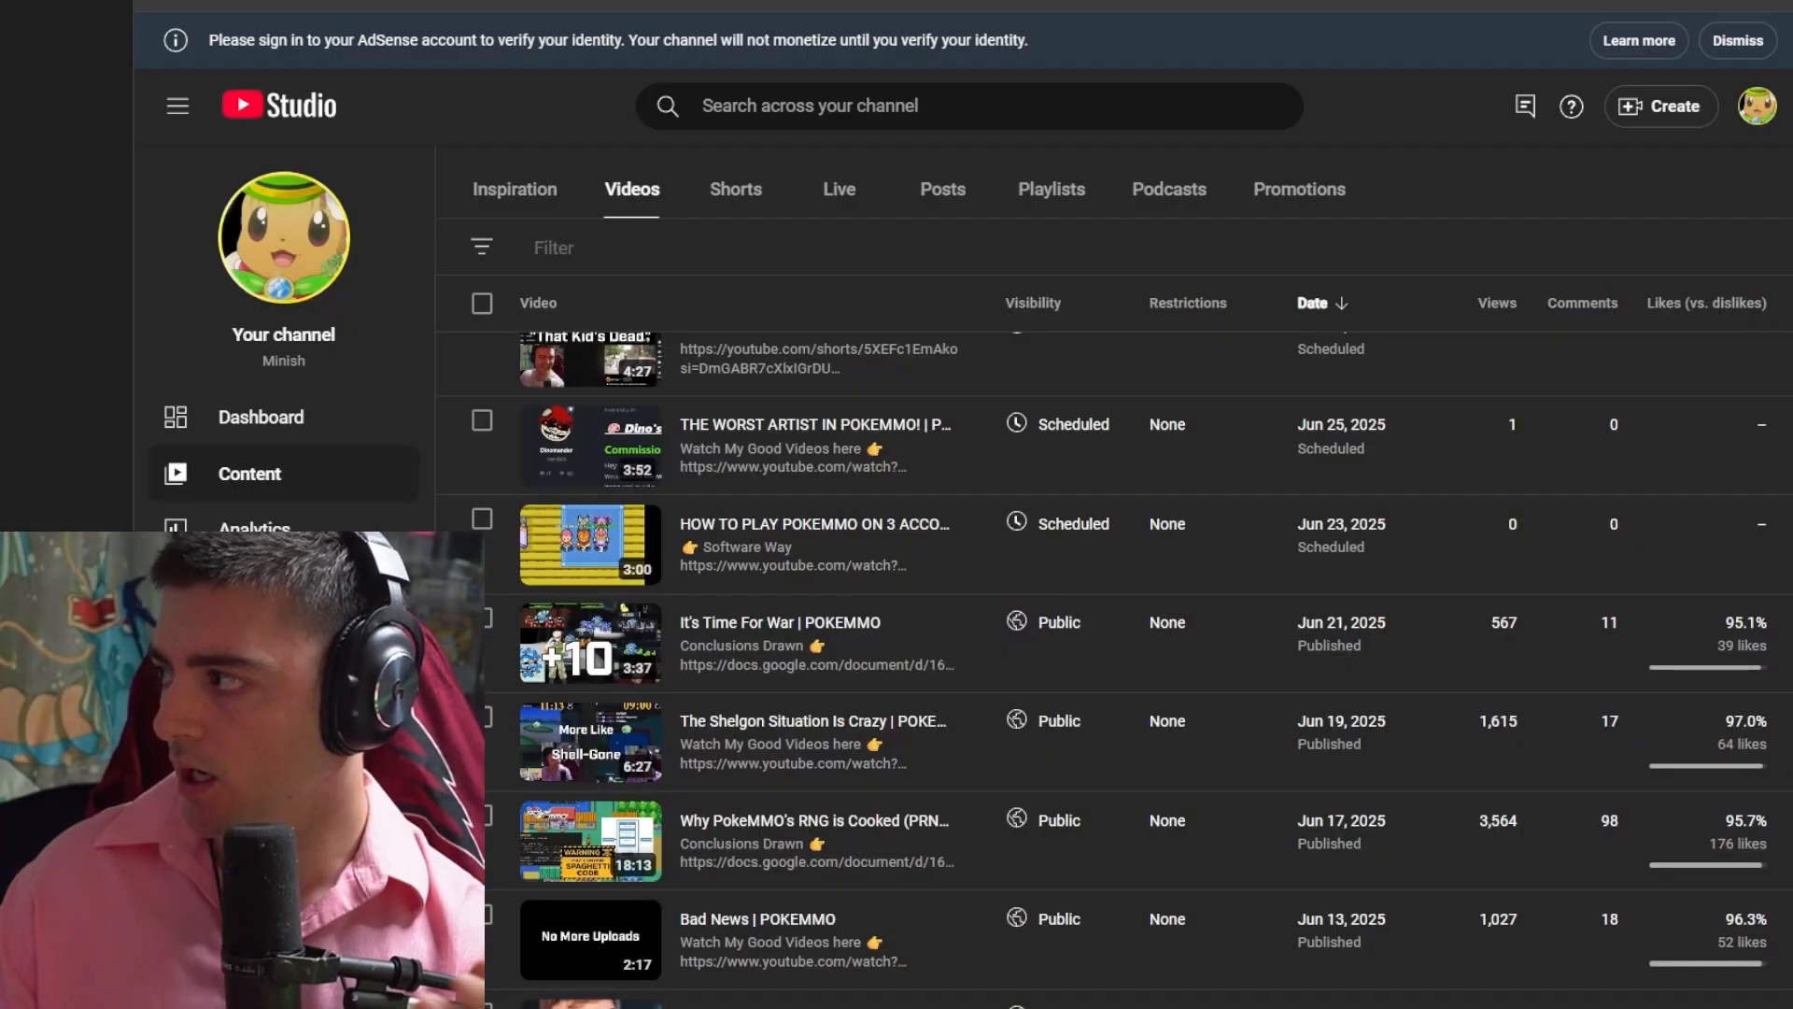
mouse_move(1703, 820)
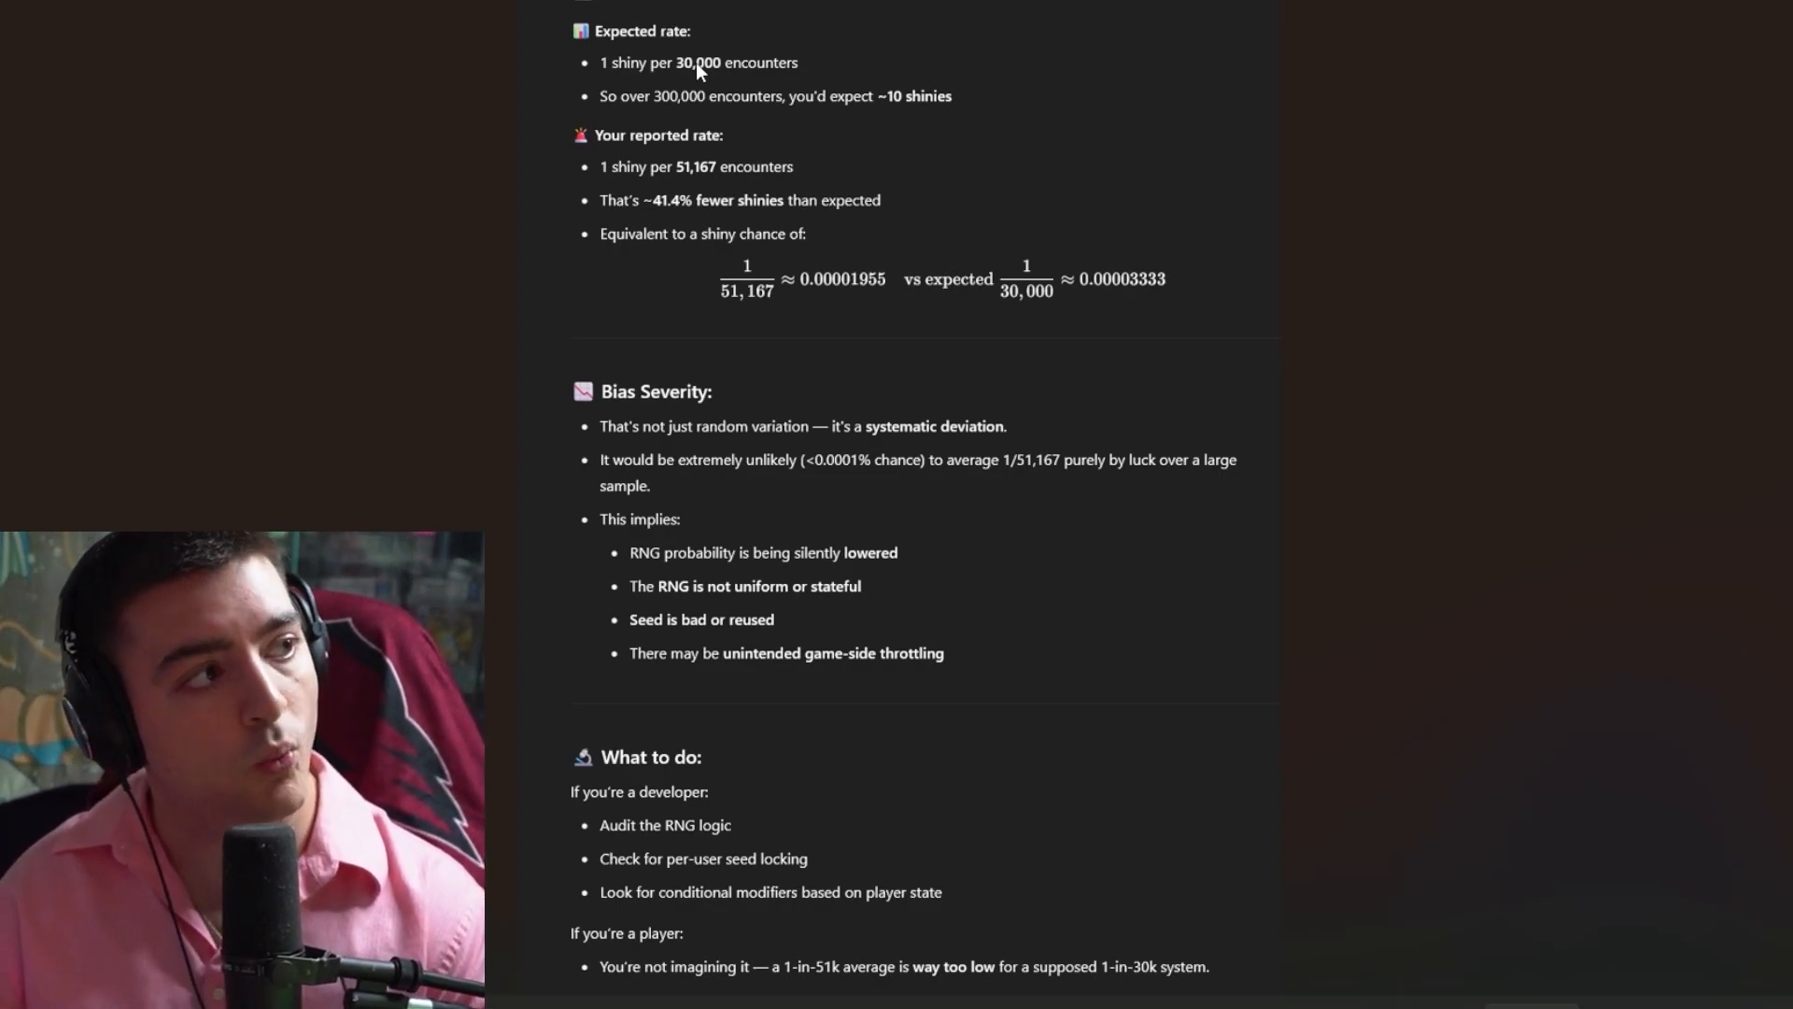
mouse_move(766, 32)
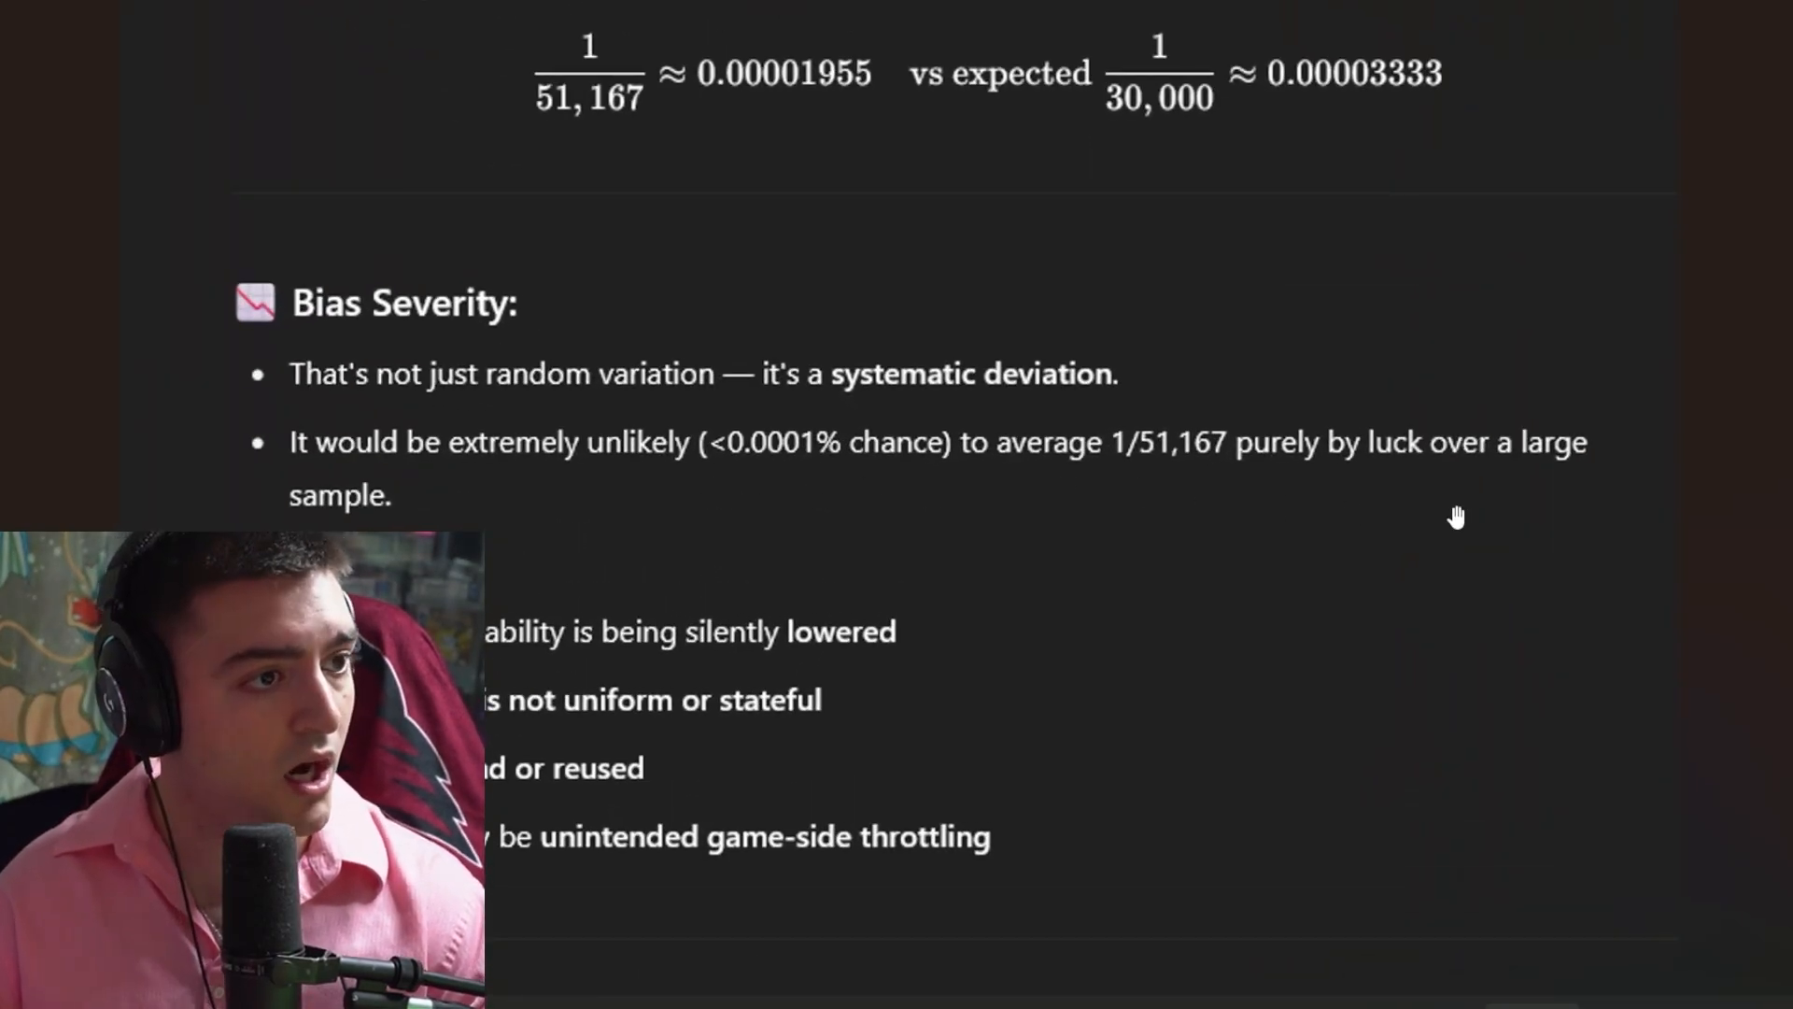
scroll(down, 3)
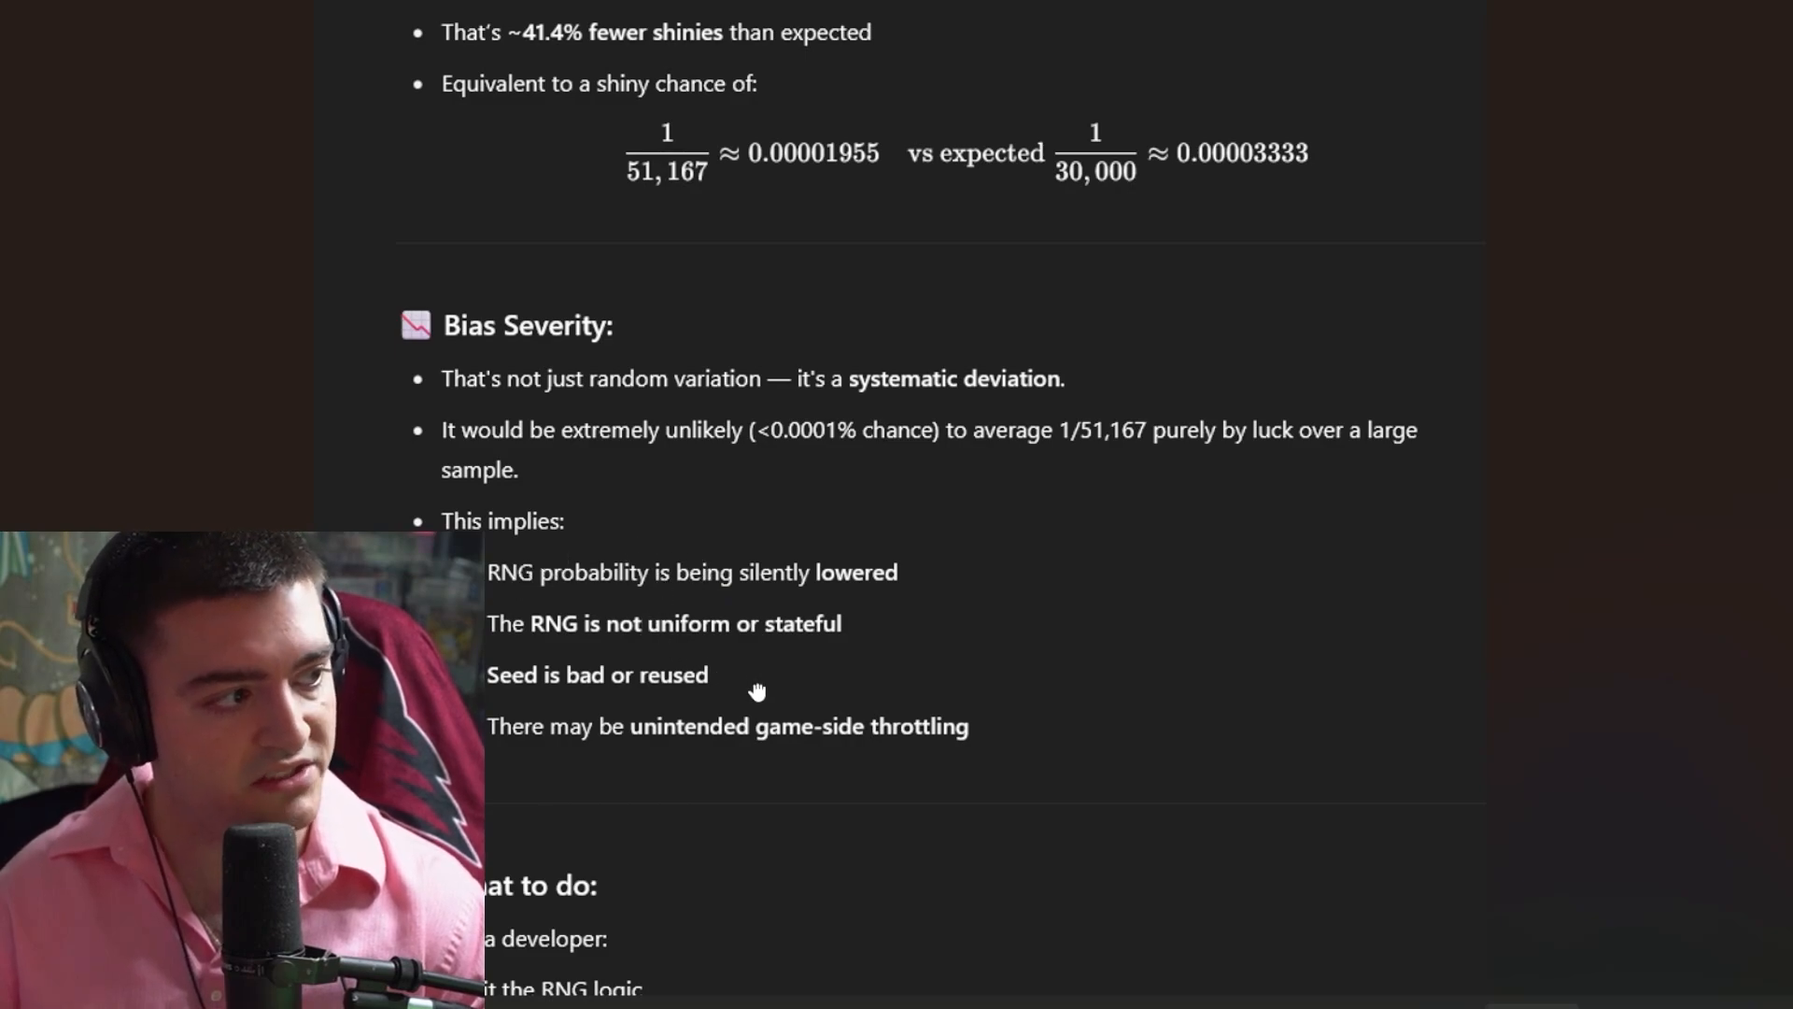
scroll(down, 3)
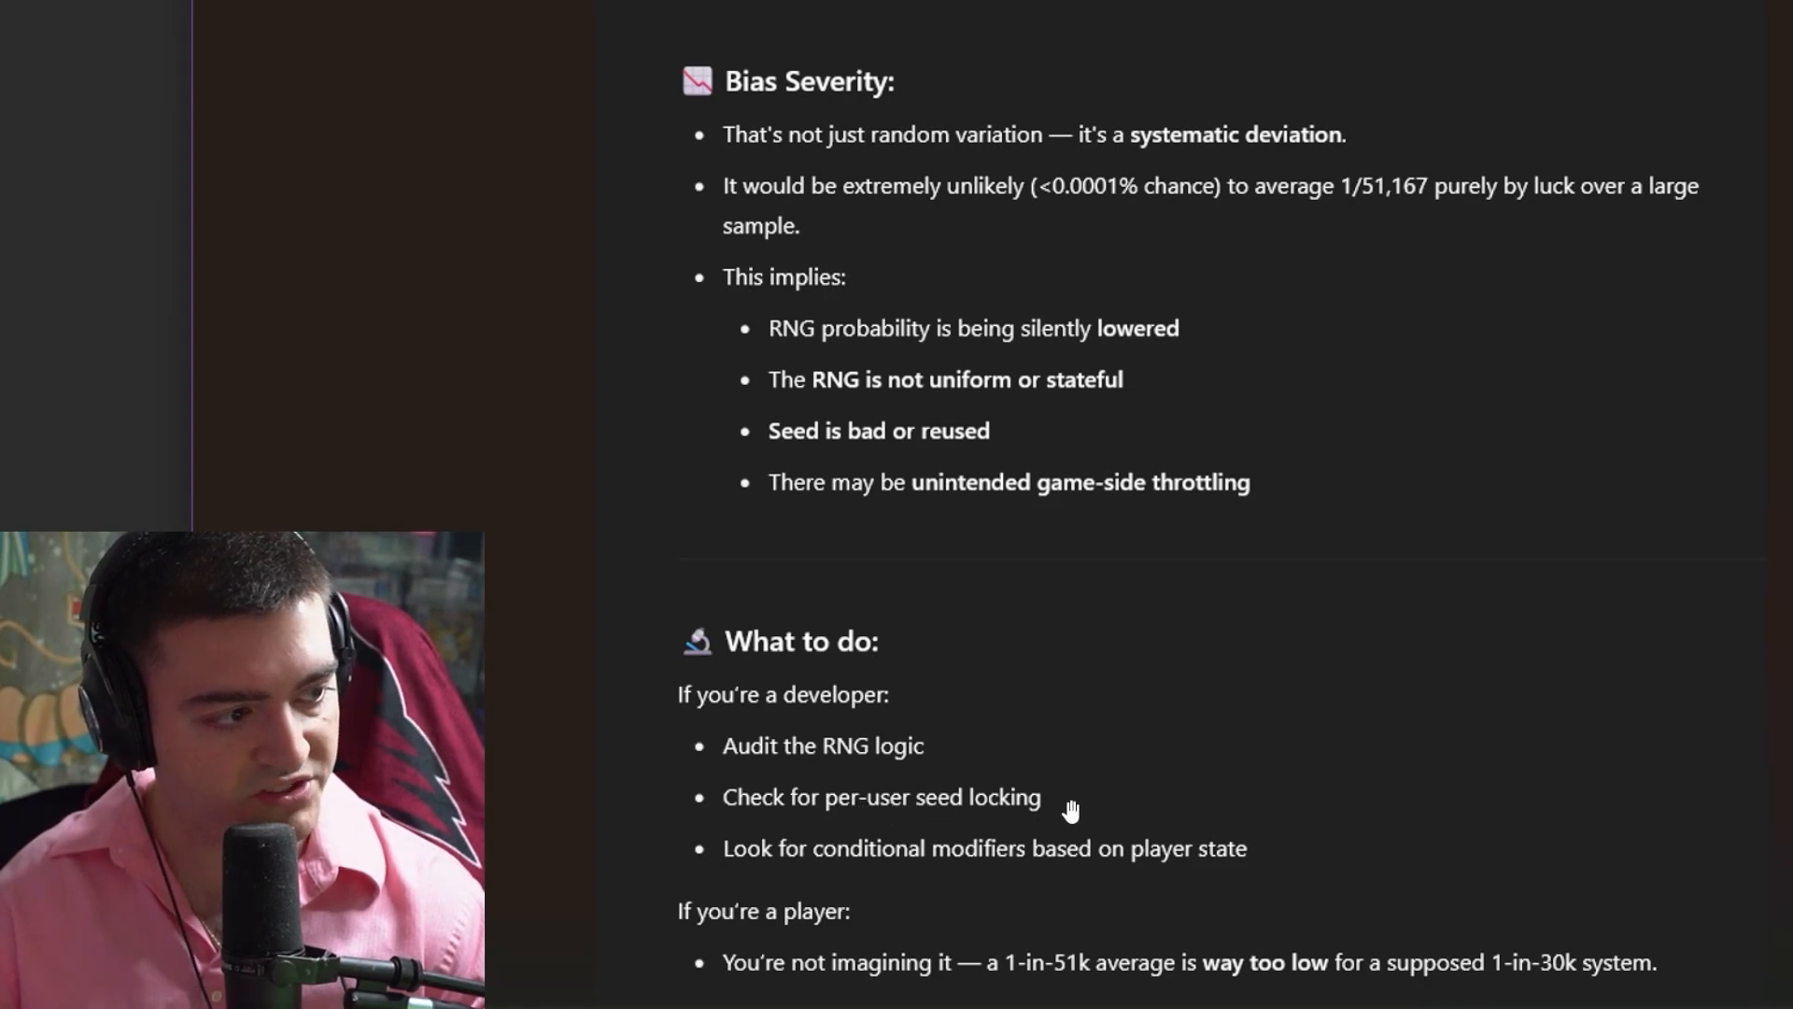
mouse_move(998, 858)
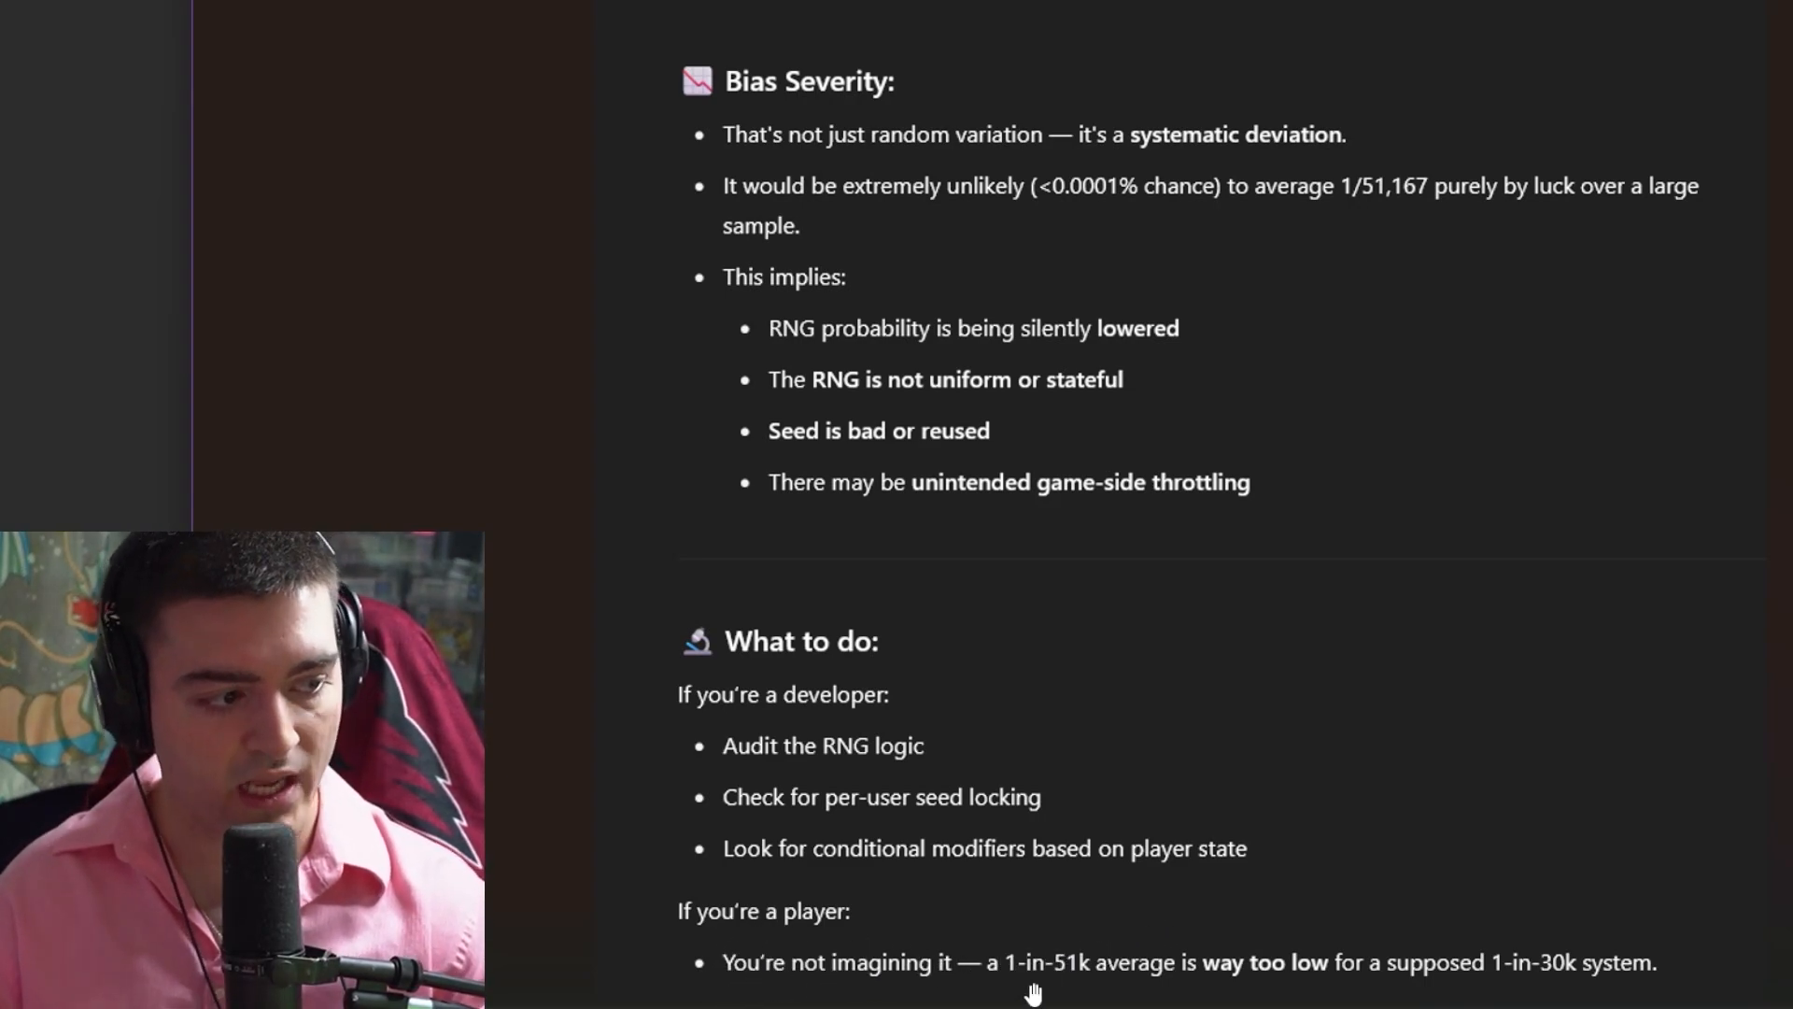
mouse_move(1240, 971)
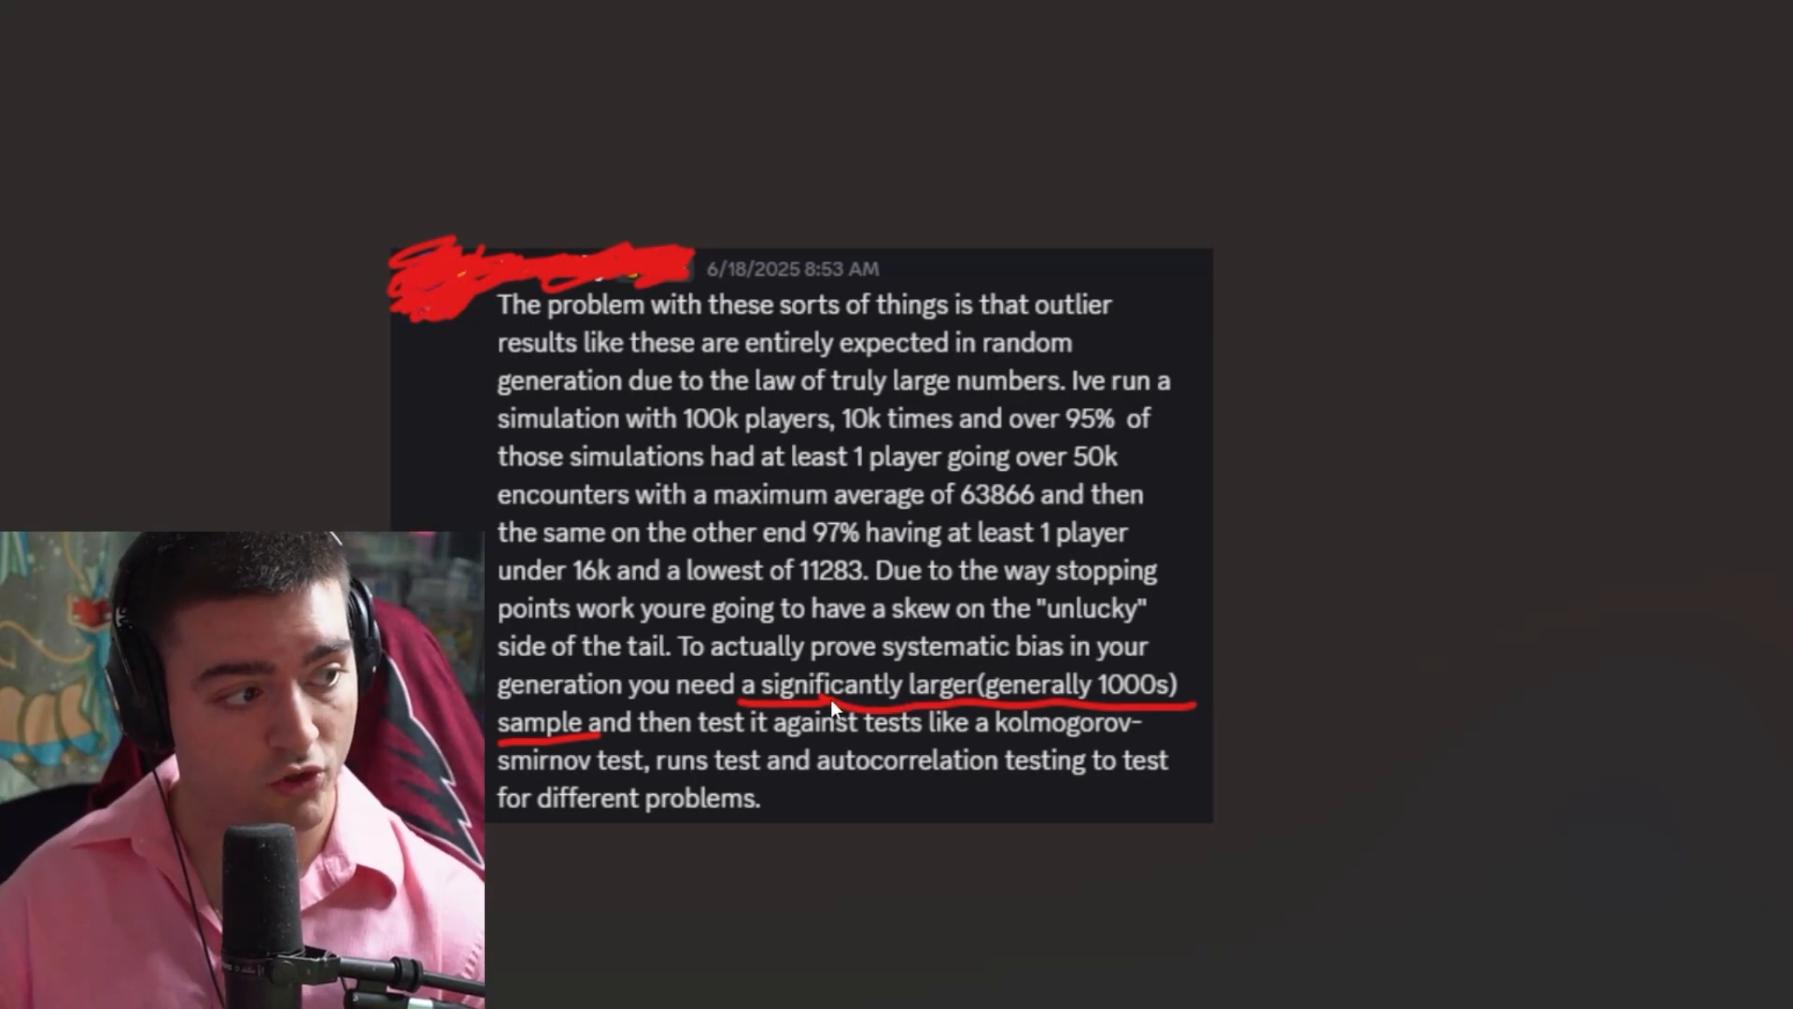
mouse_move(826, 667)
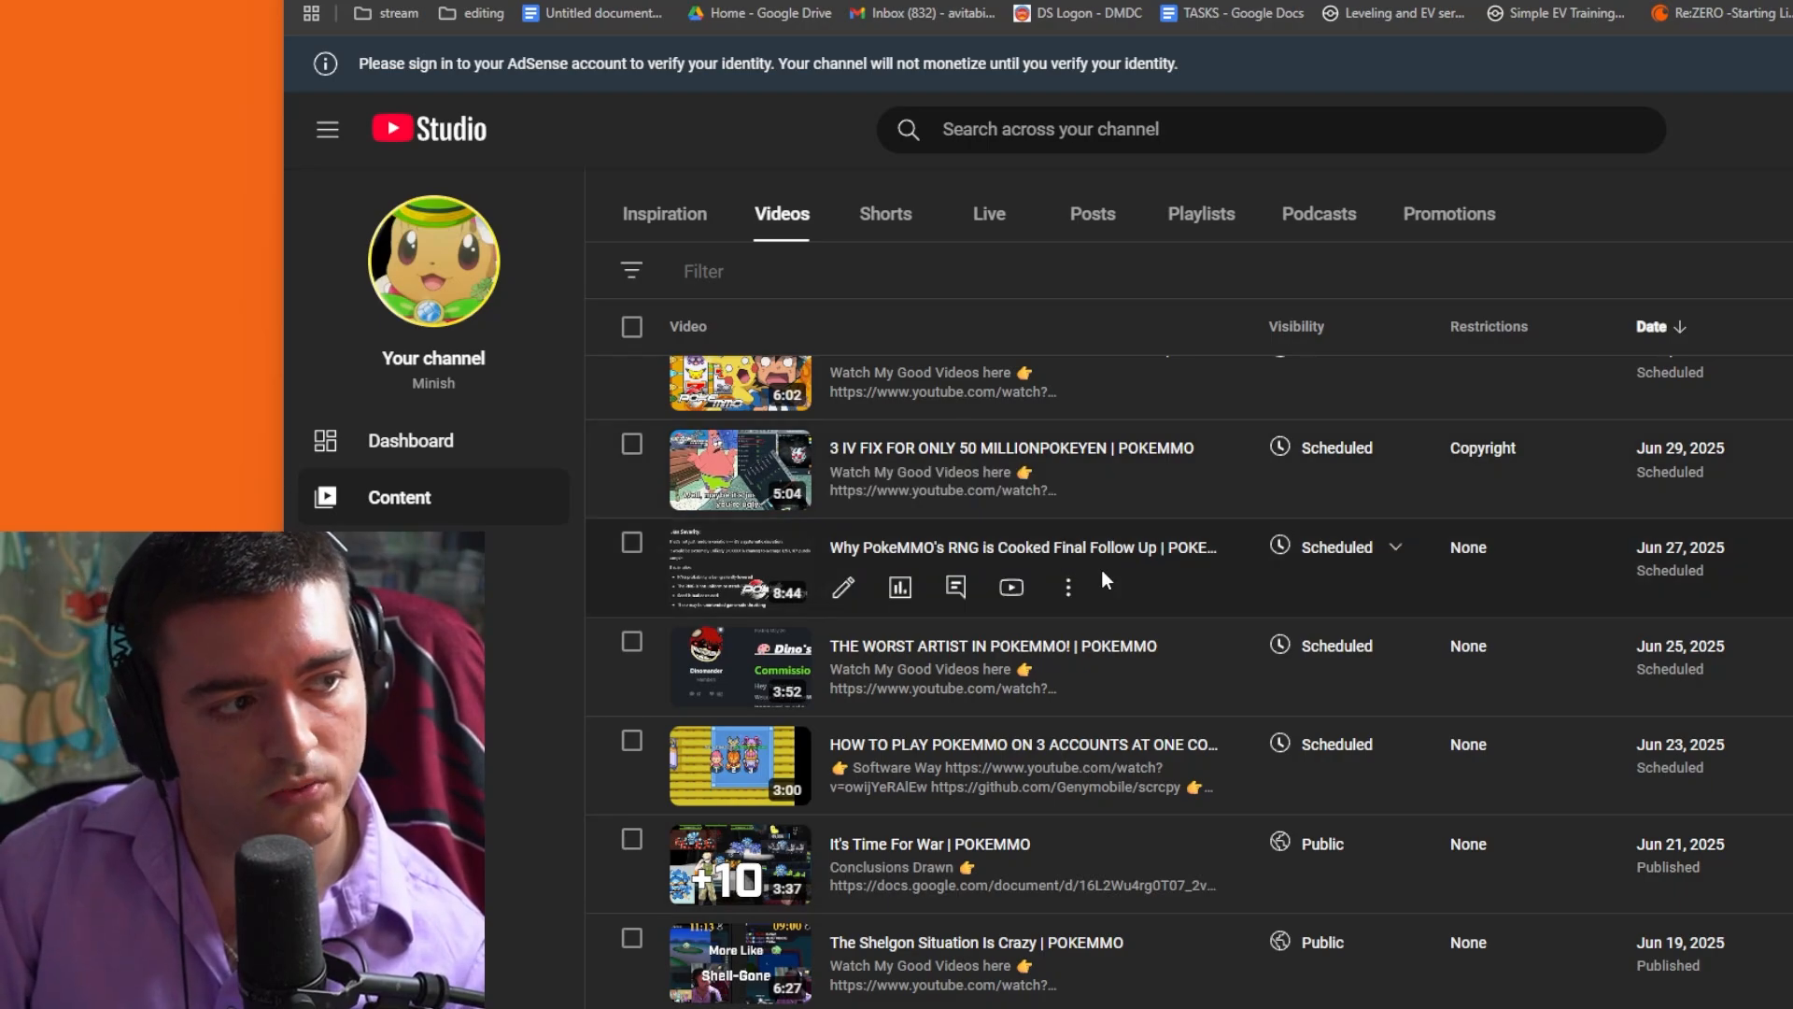
mouse_move(1130, 588)
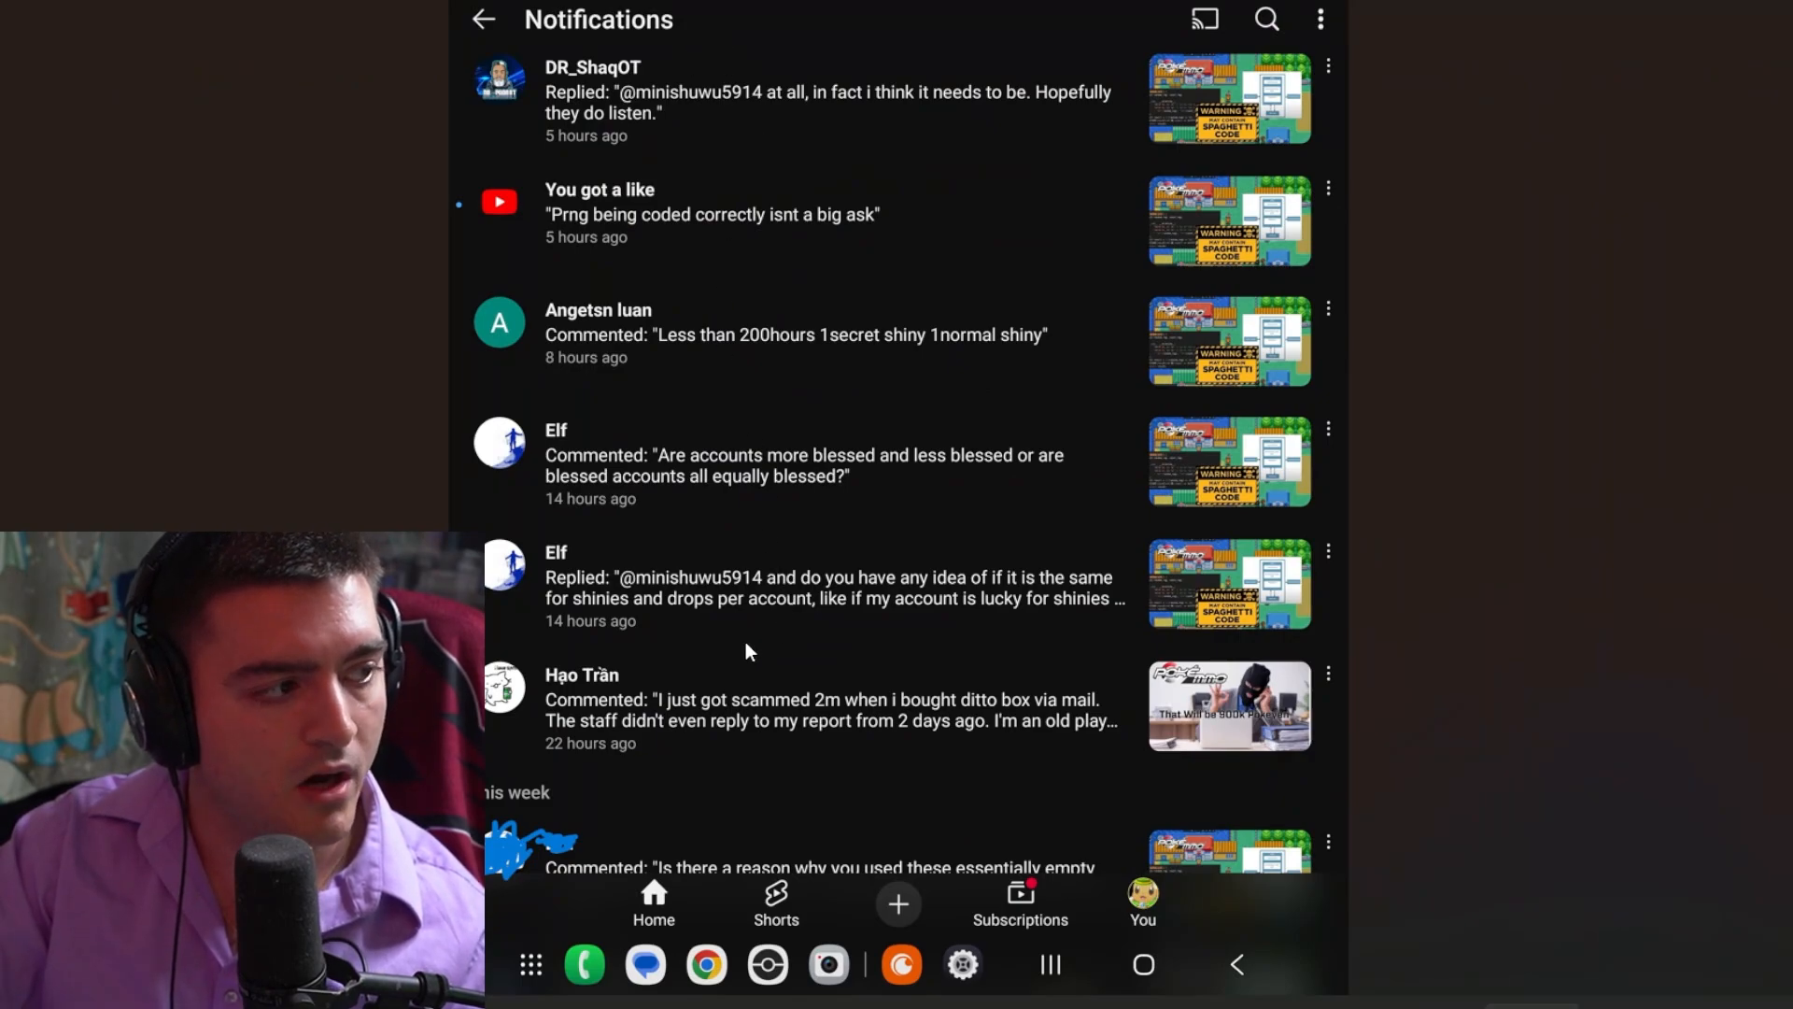
mouse_move(570, 450)
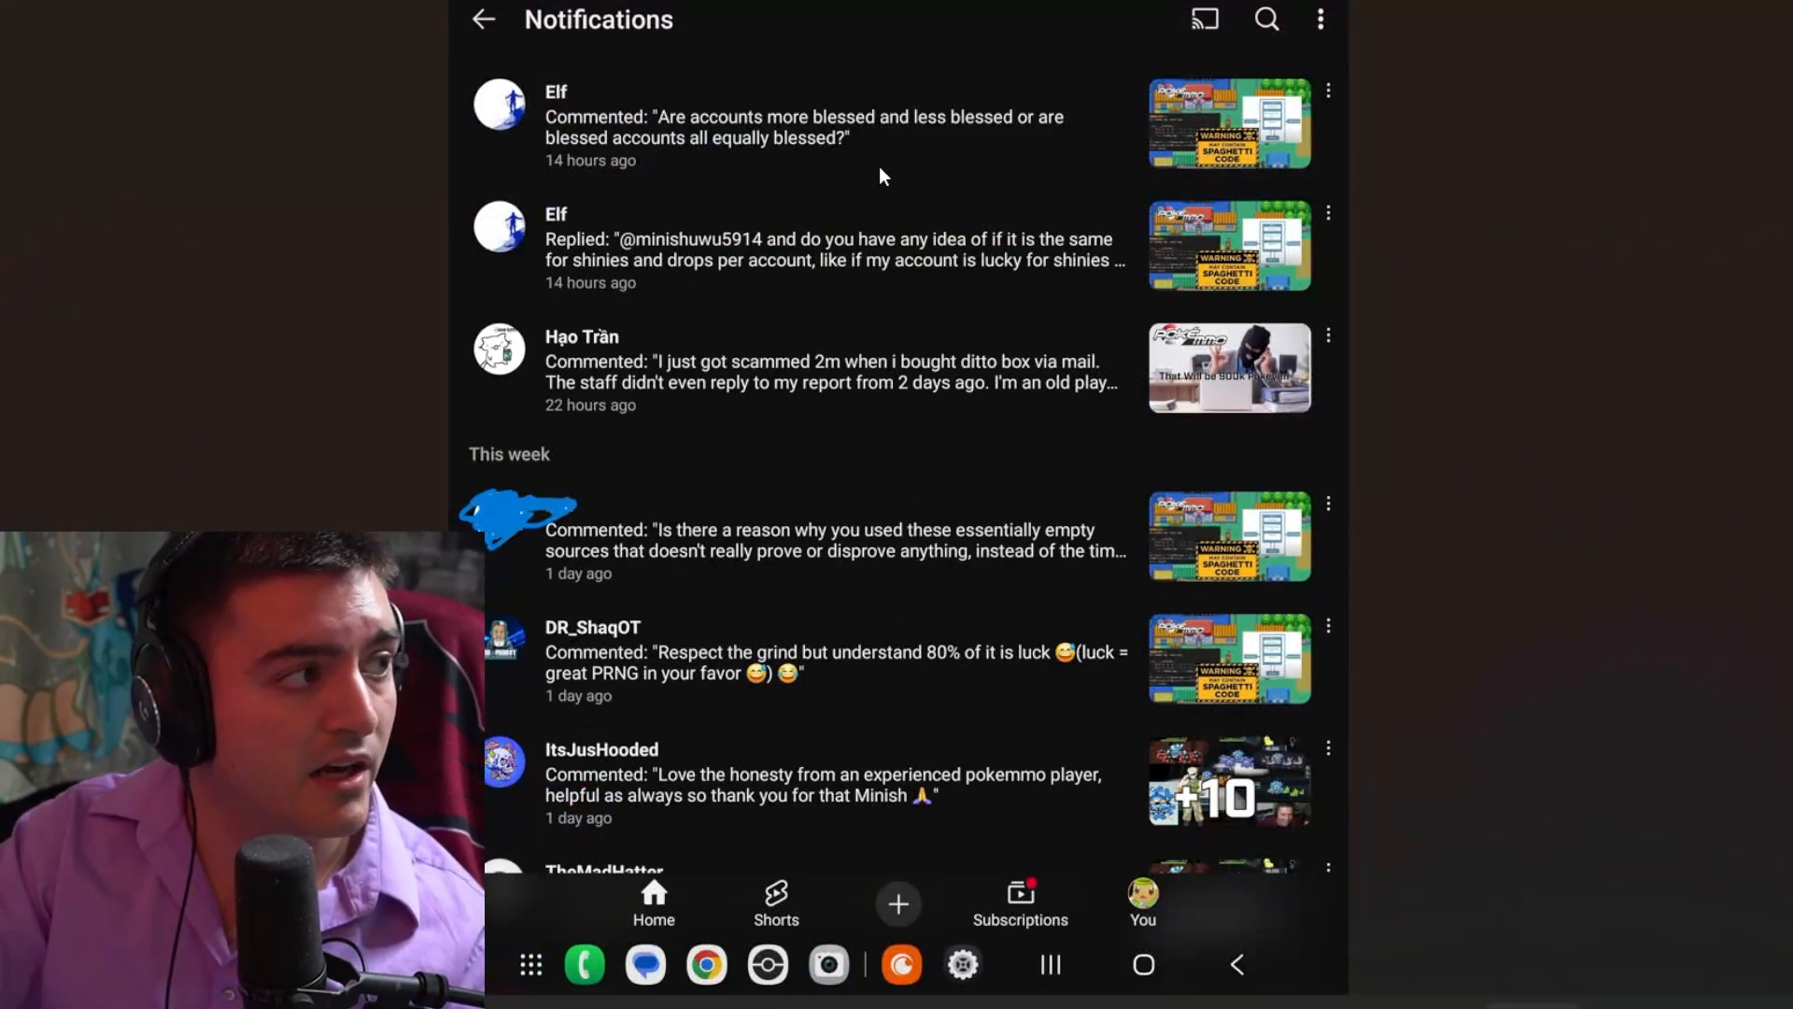
mouse_move(704, 557)
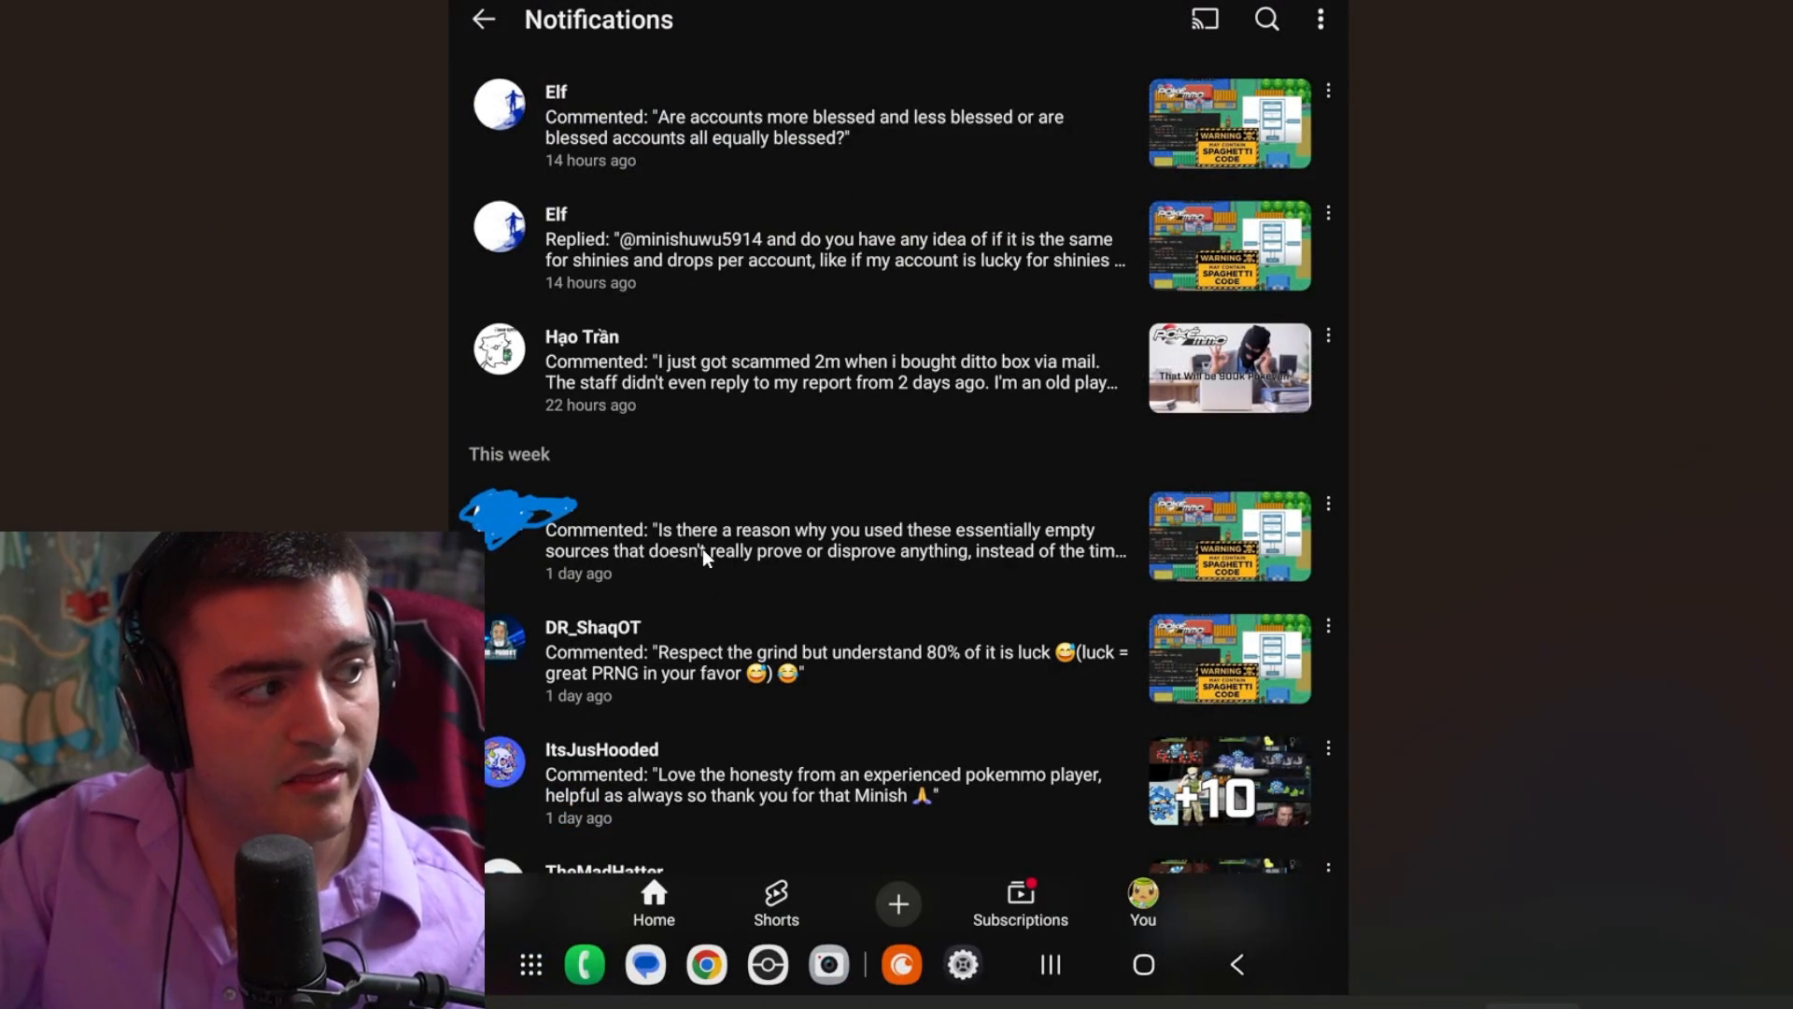
mouse_move(783, 501)
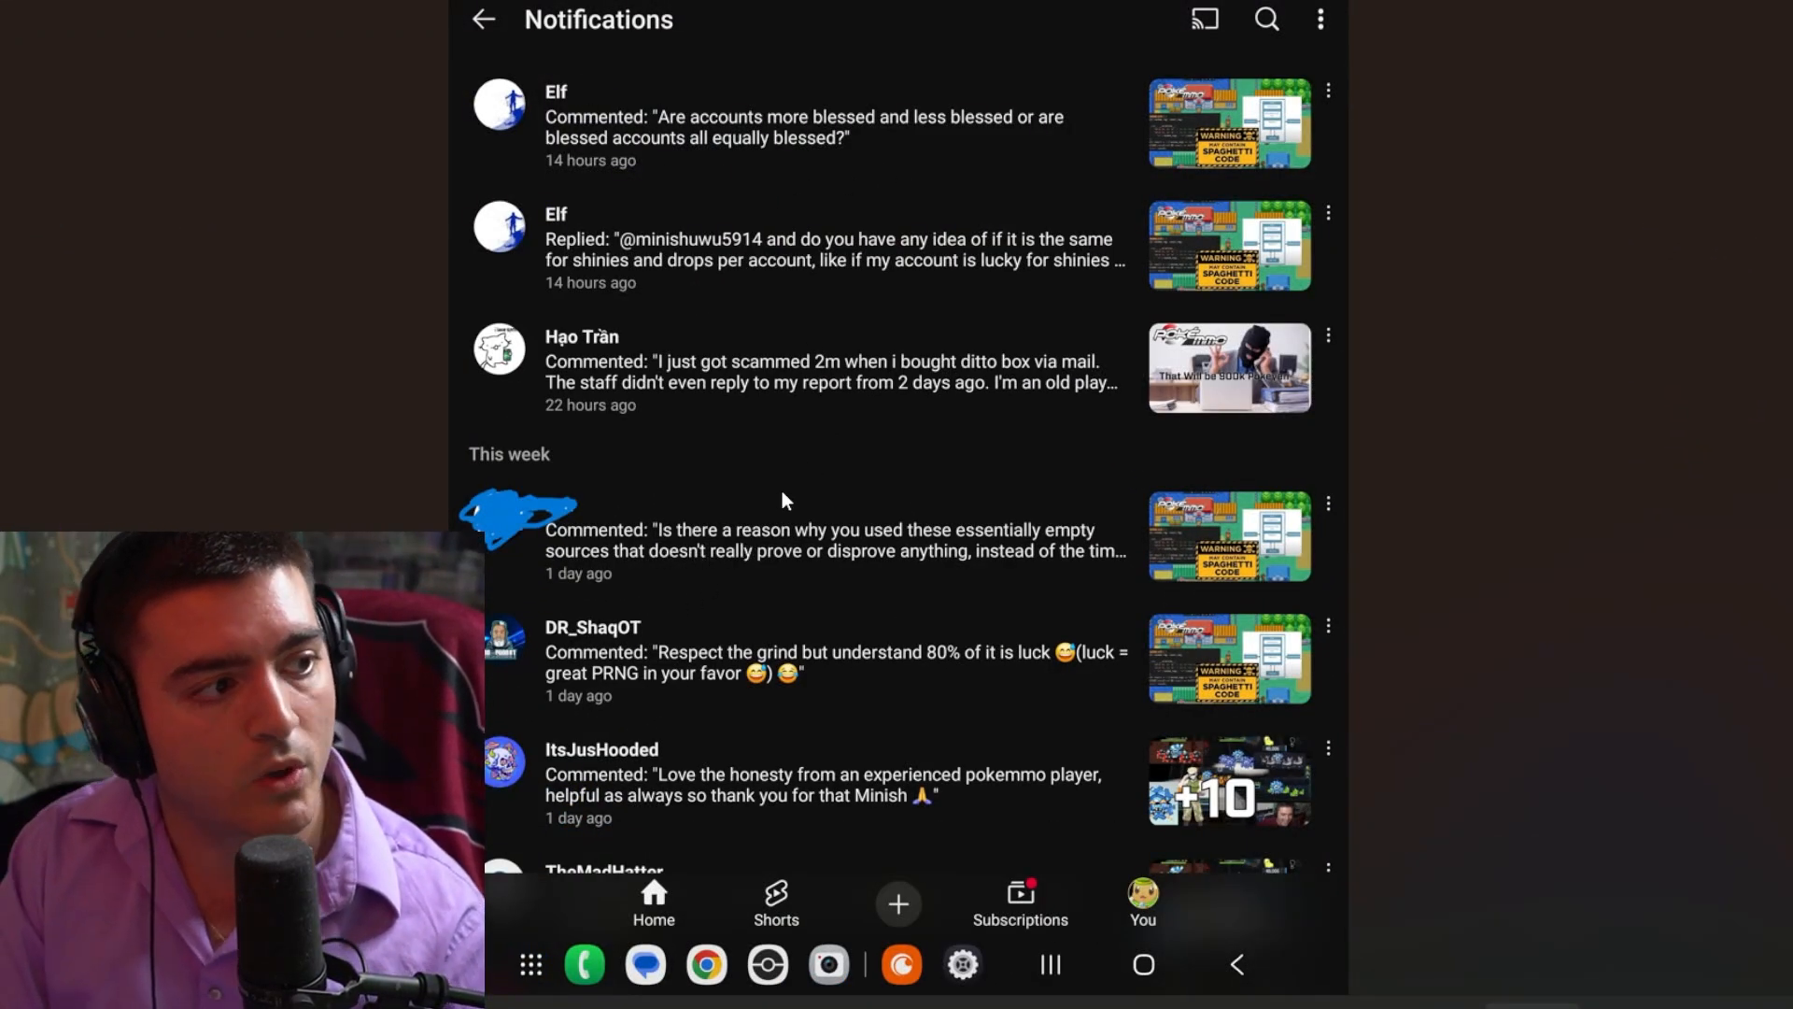